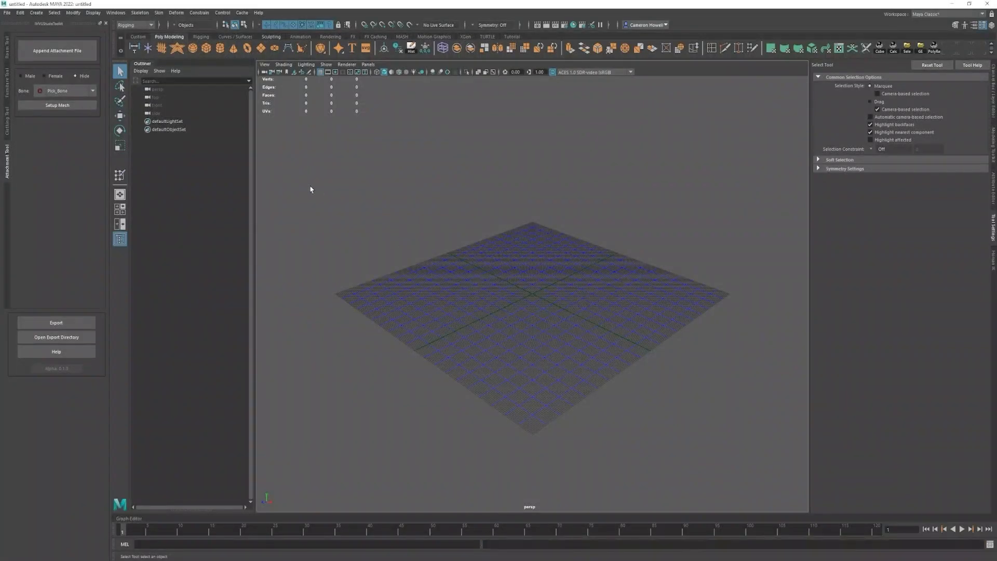
pyautogui.moveTo(456, 266)
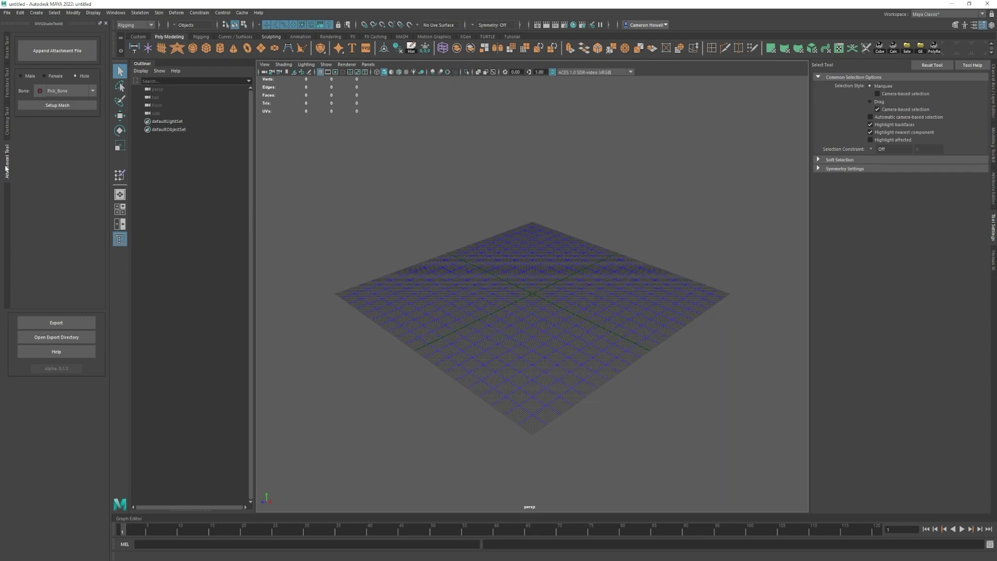
# Step: Append the attachment skeleton file, adding the Attachment_Scene group to the scene
pyautogui.click(57, 51)
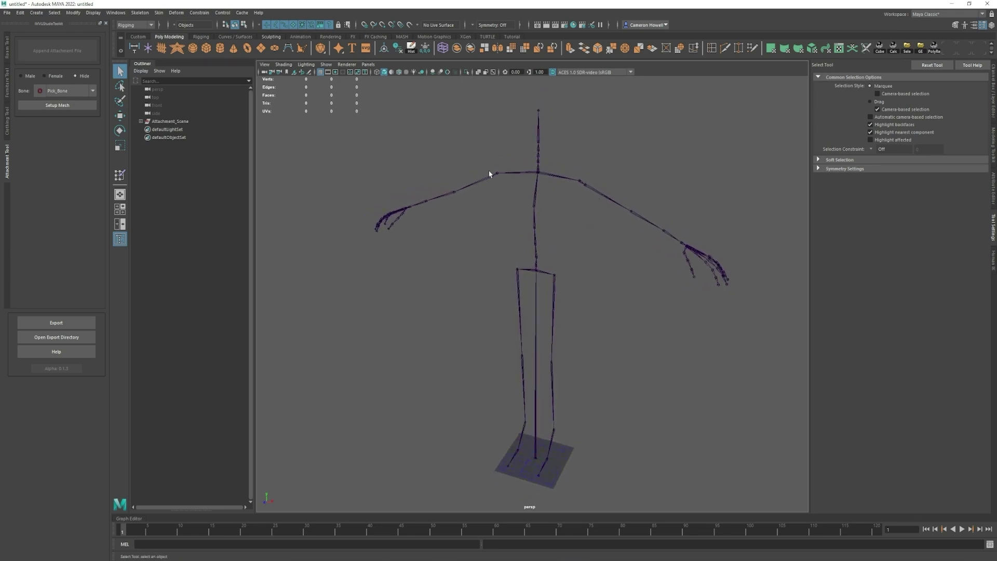
pyautogui.moveTo(491, 190)
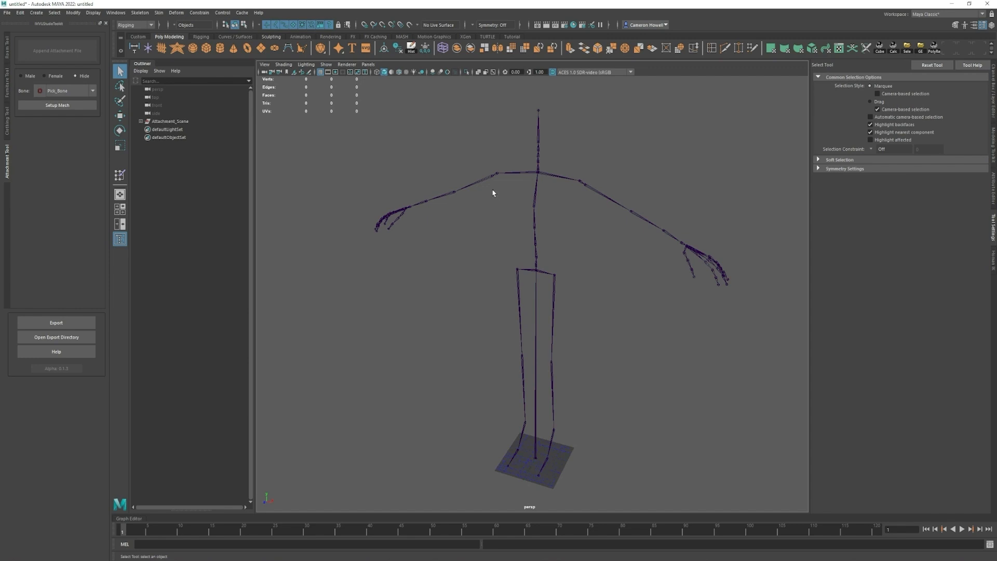
pyautogui.moveTo(535, 218)
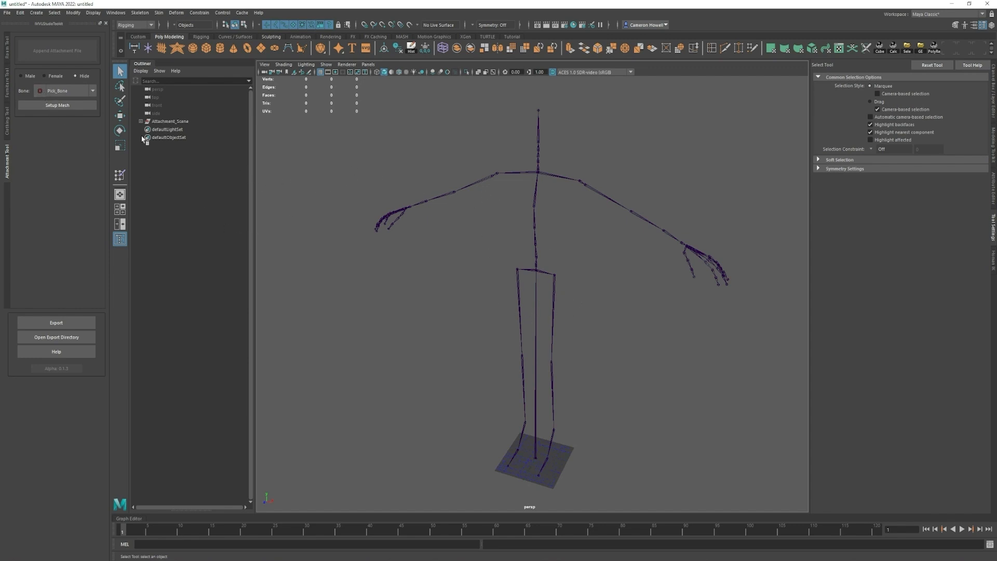
pyautogui.moveTo(611, 267)
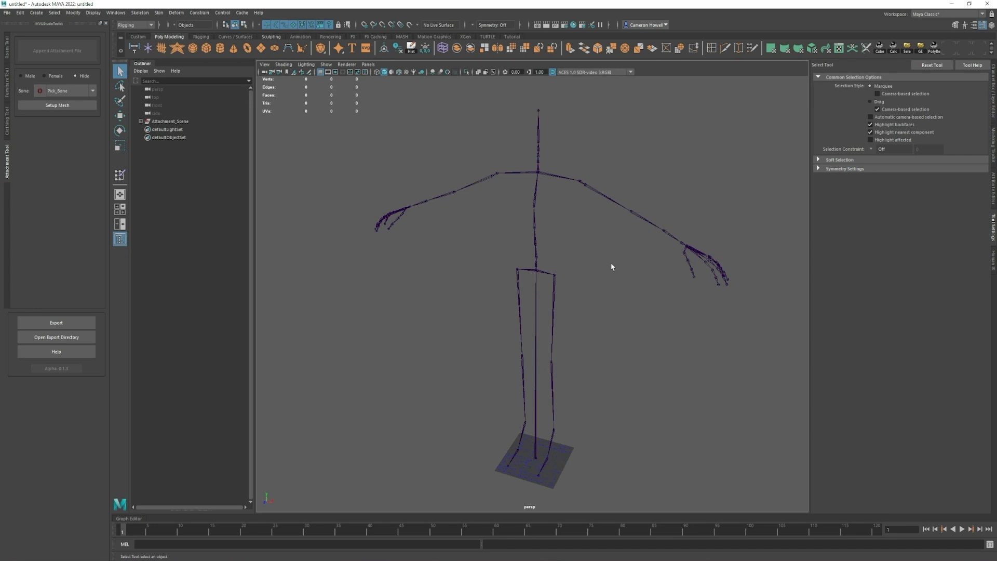
pyautogui.moveTo(663, 242)
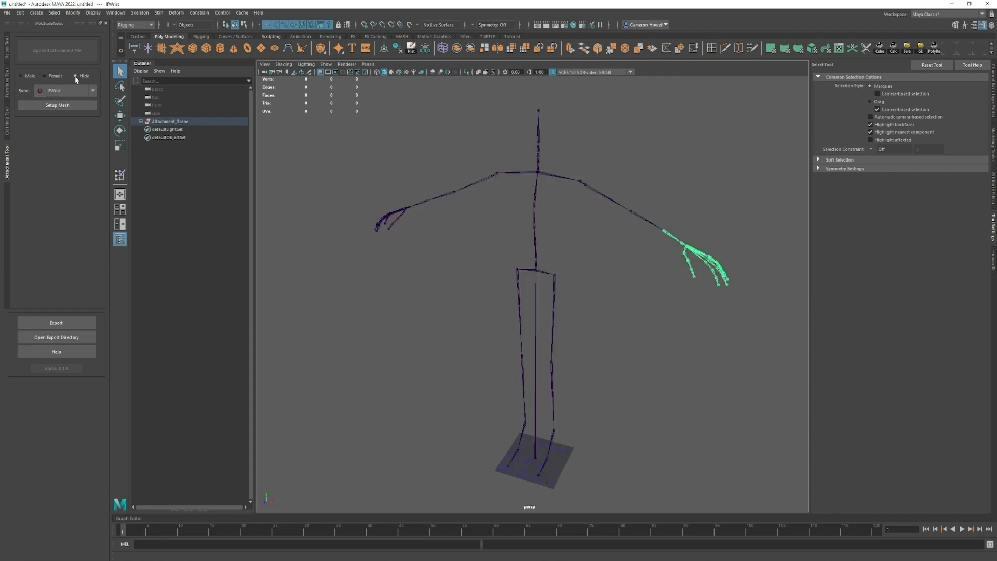
# Step: Show the male avatar body over the skeleton
pyautogui.click(21, 77)
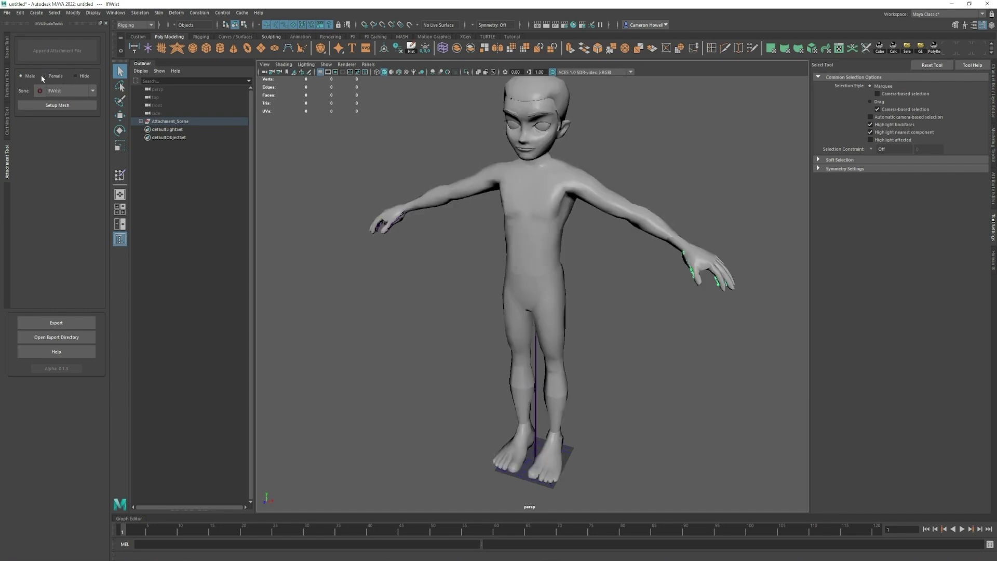
pyautogui.moveTo(206, 47)
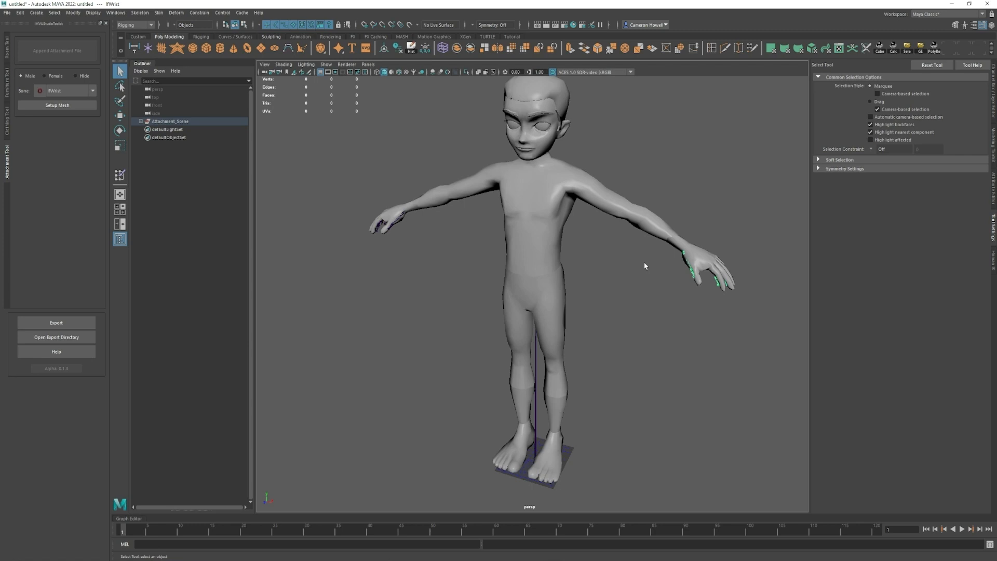
pyautogui.moveTo(672, 231)
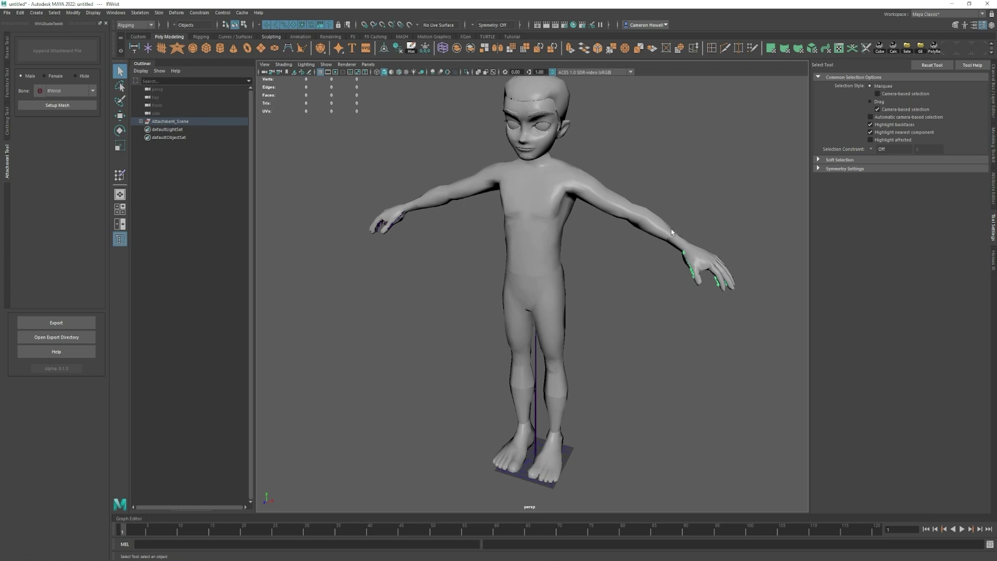
pyautogui.moveTo(210, 57)
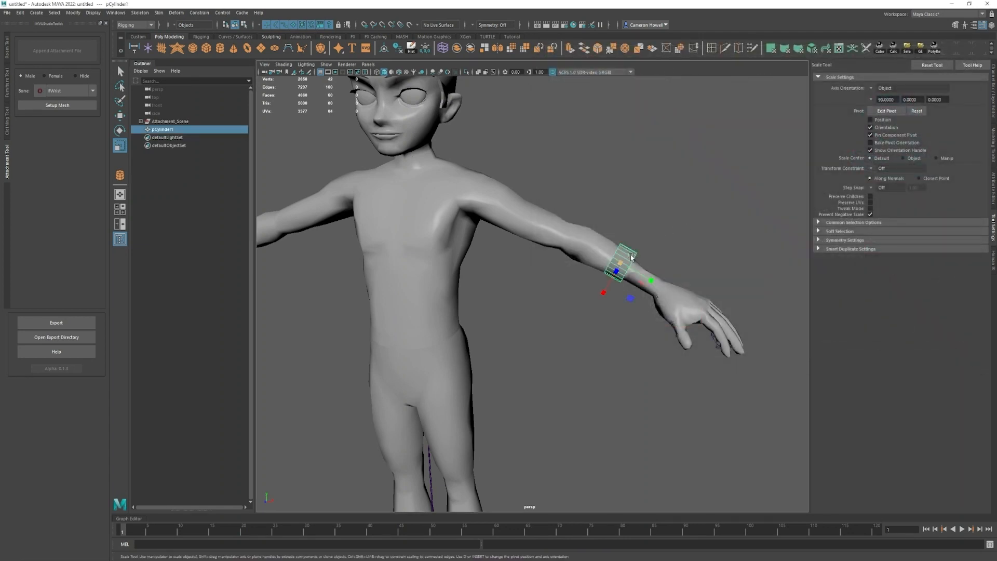
# Step: Give the cylinder the teal lambert2 material and set it up as an attachment mesh
pyautogui.rightClick(616, 272)
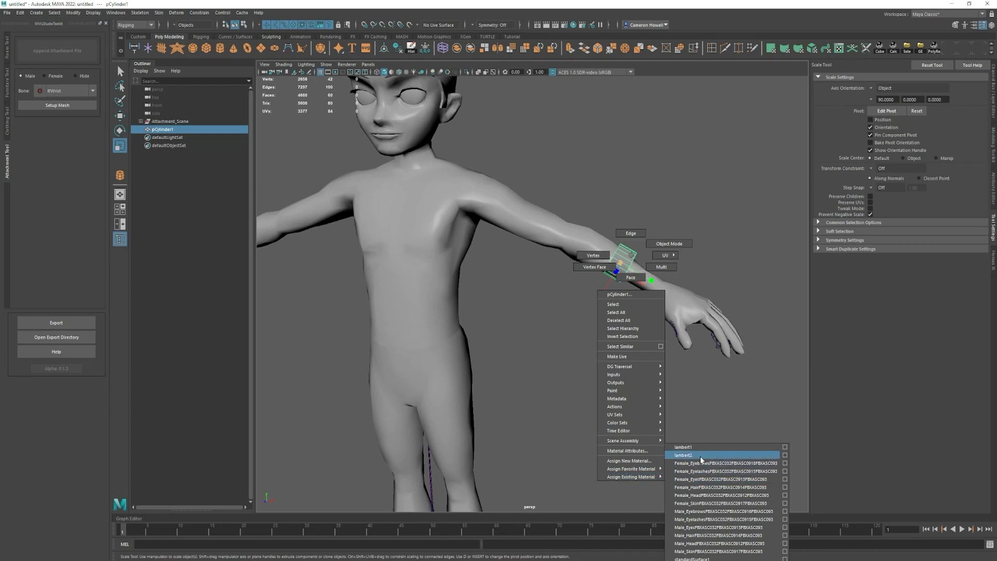
pyautogui.click(683, 455)
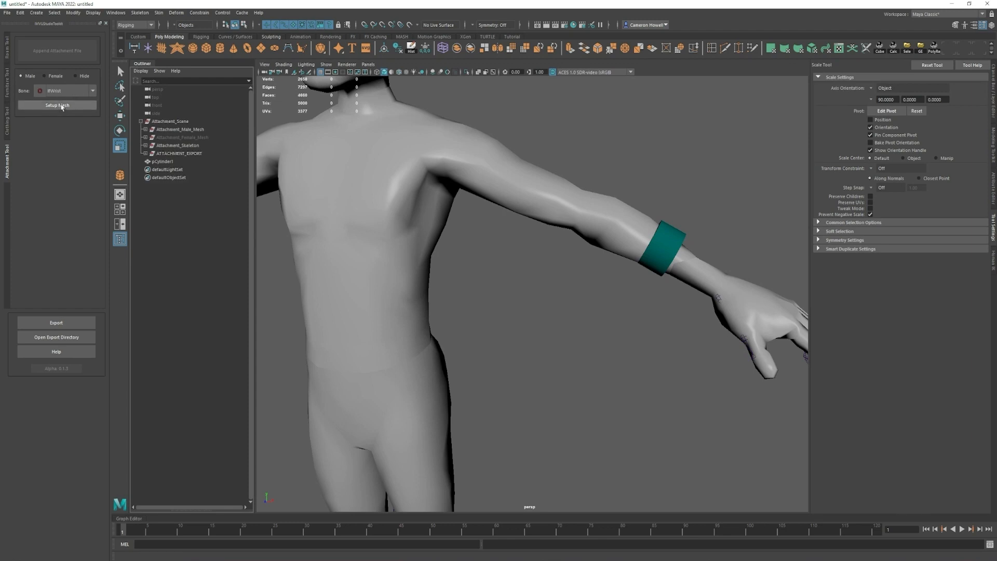
pyautogui.click(662, 244)
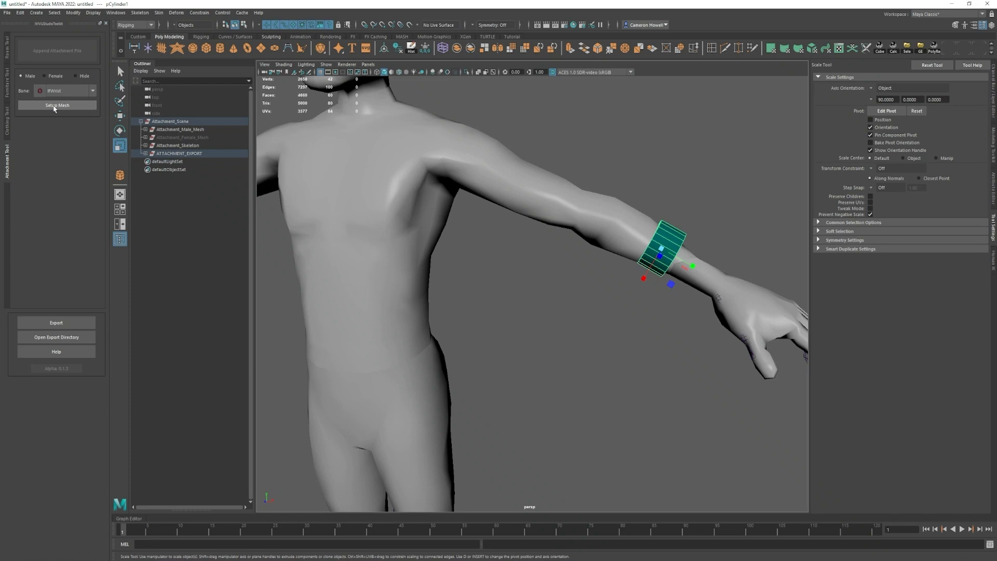
pyautogui.moveTo(75, 77)
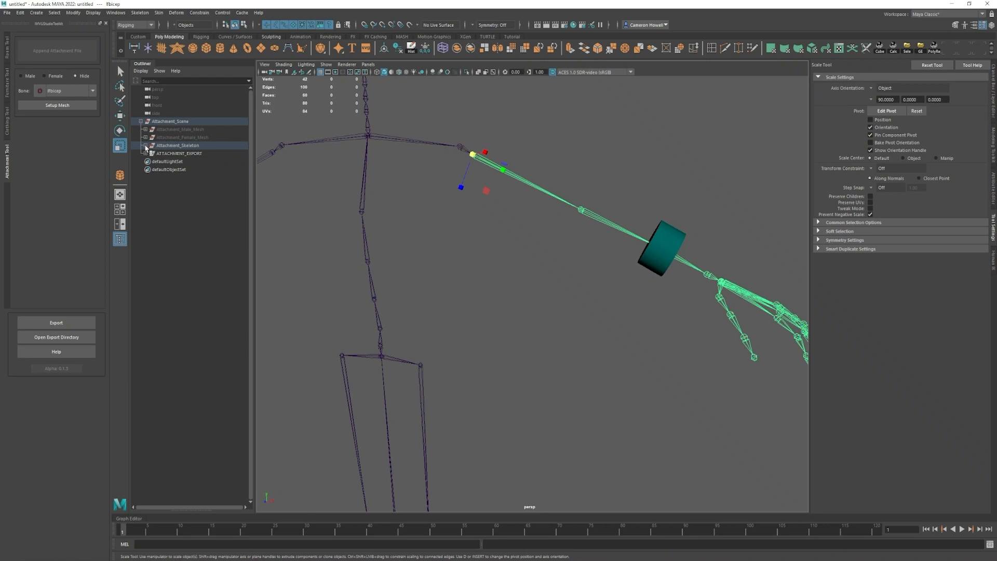
# Step: Expand Attachment_Skeleton and ATTACHMENT_EXPORT in the Outliner to reveal the cylinder's attachment node
pyautogui.click(142, 145)
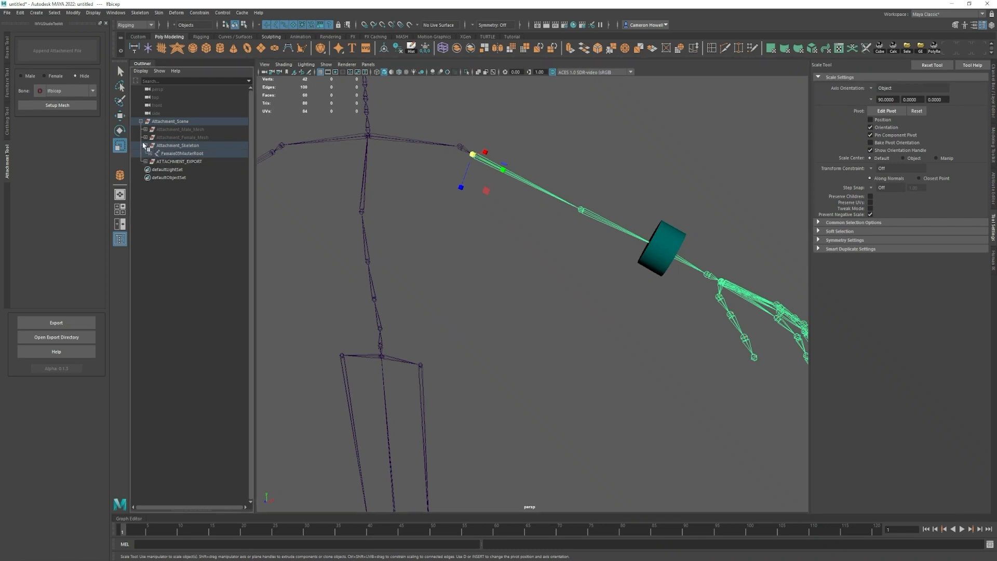
pyautogui.click(143, 153)
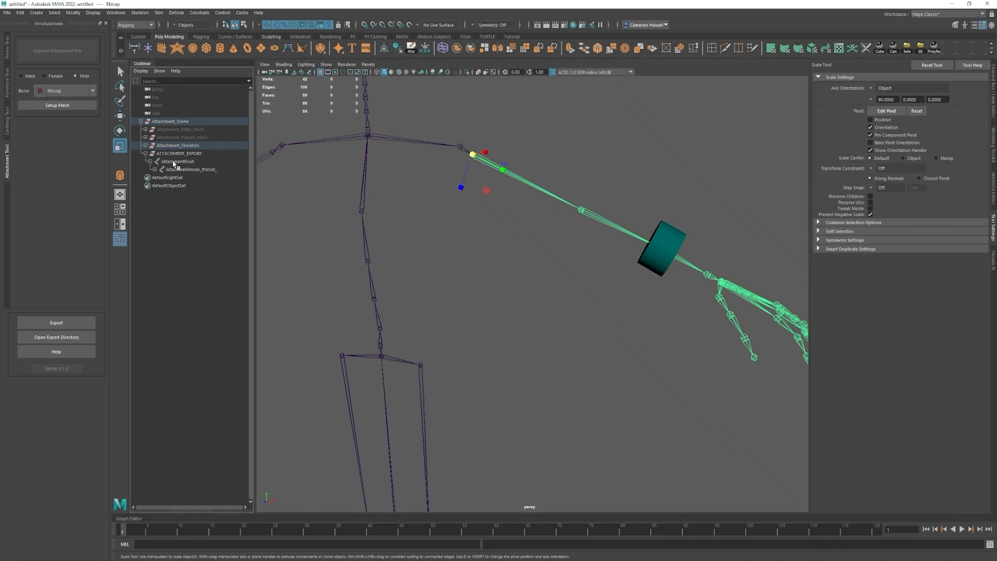
pyautogui.click(191, 170)
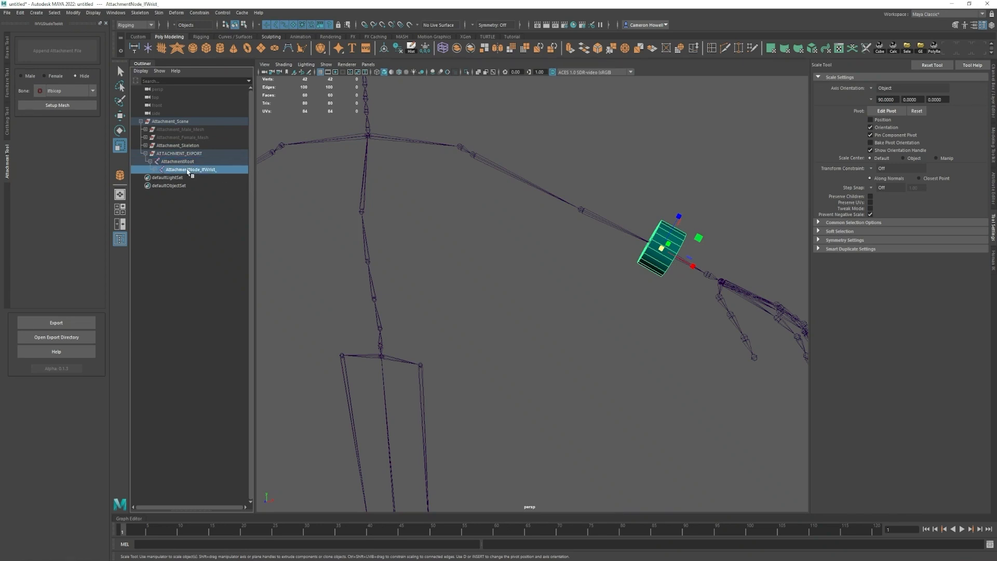
pyautogui.click(161, 170)
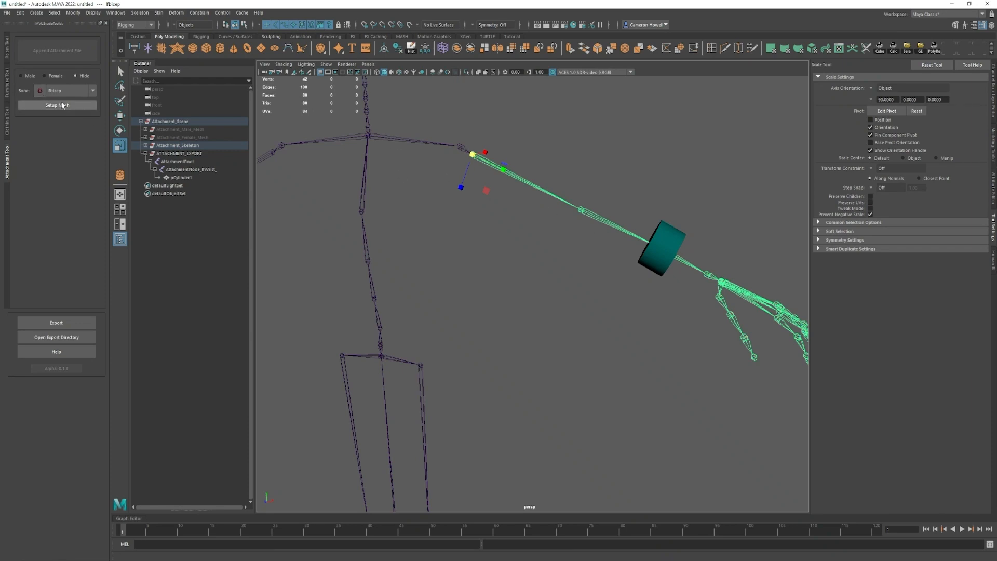
# Step: Redo the mesh setup under AttachmentRoot with the wrist as bone, and start saving
pyautogui.click(181, 177)
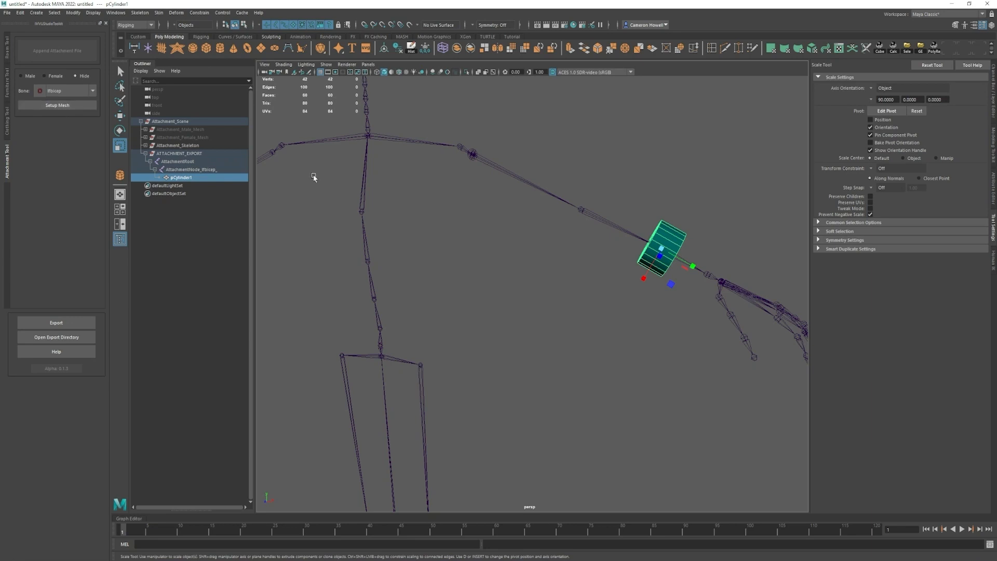
pyautogui.click(178, 161)
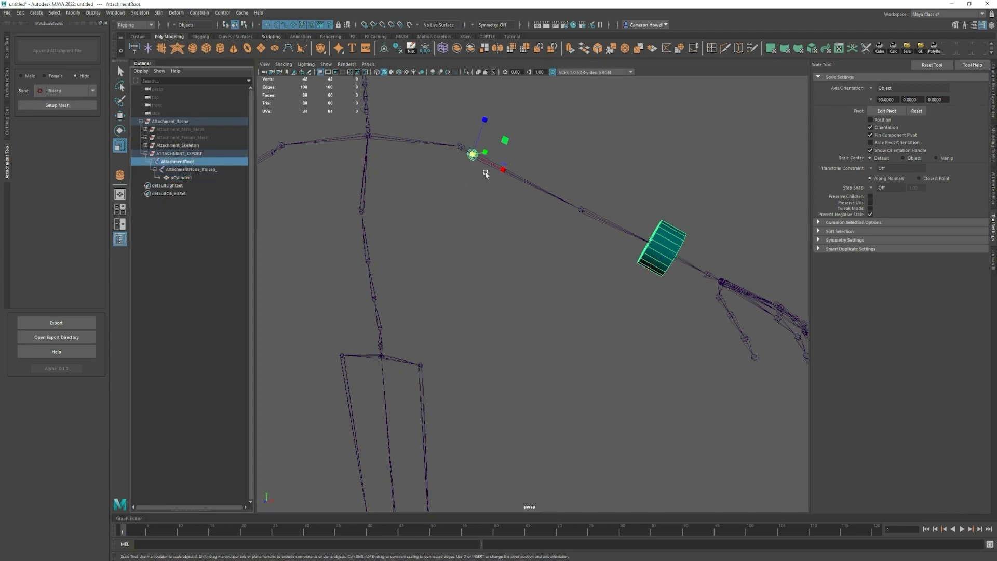
pyautogui.moveTo(474, 210)
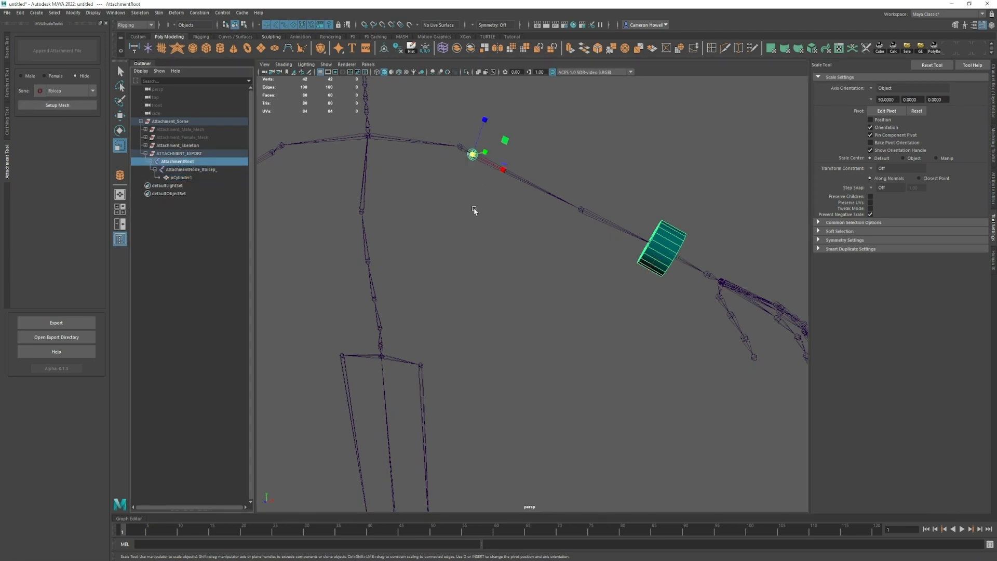
pyautogui.click(178, 144)
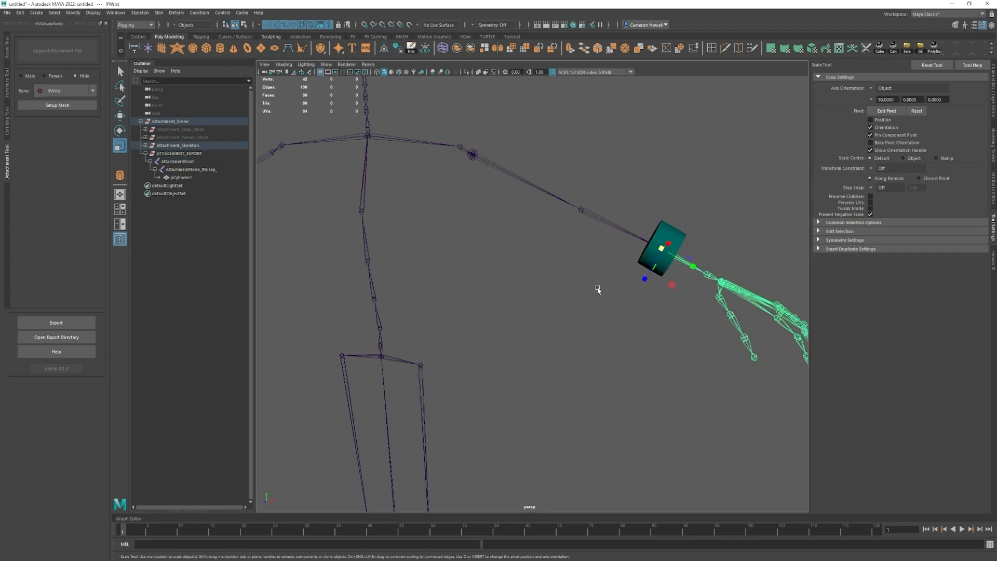
pyautogui.click(57, 105)
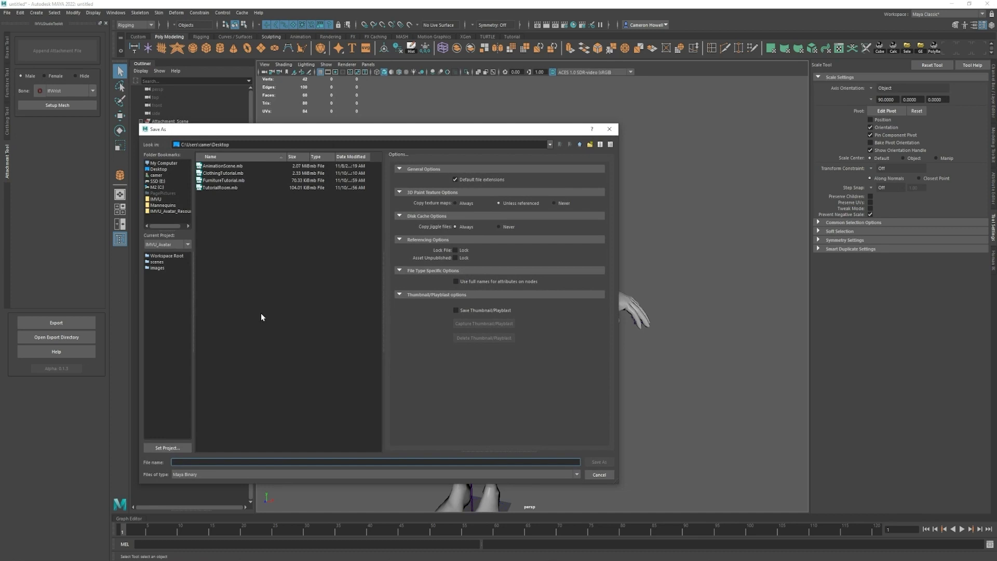
# Step: Save the scene as AttachmentTutorial and export AttachmentTutorial.fbx, dismissing the confirmation
pyautogui.write('Attachment')
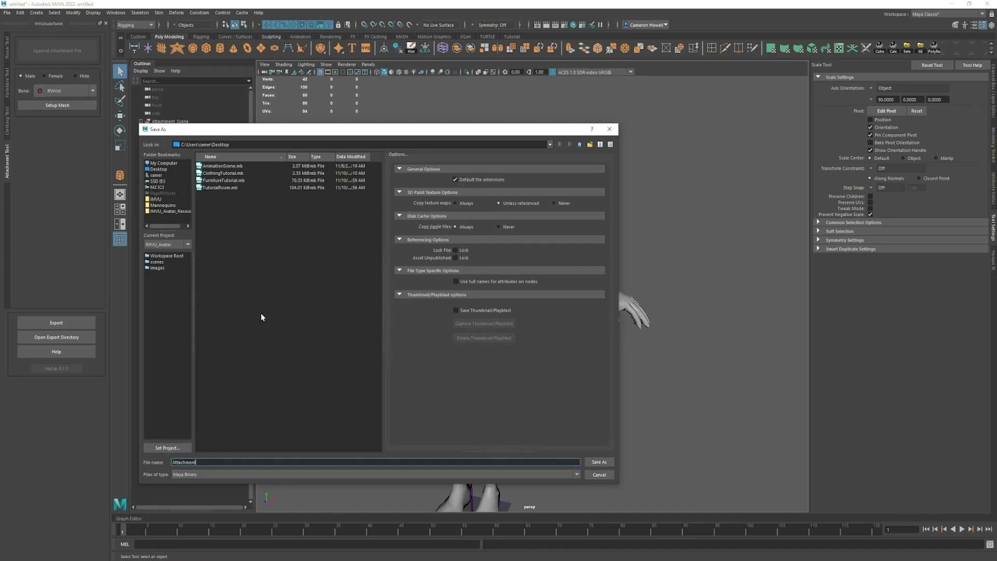
pyautogui.write('Tutorial')
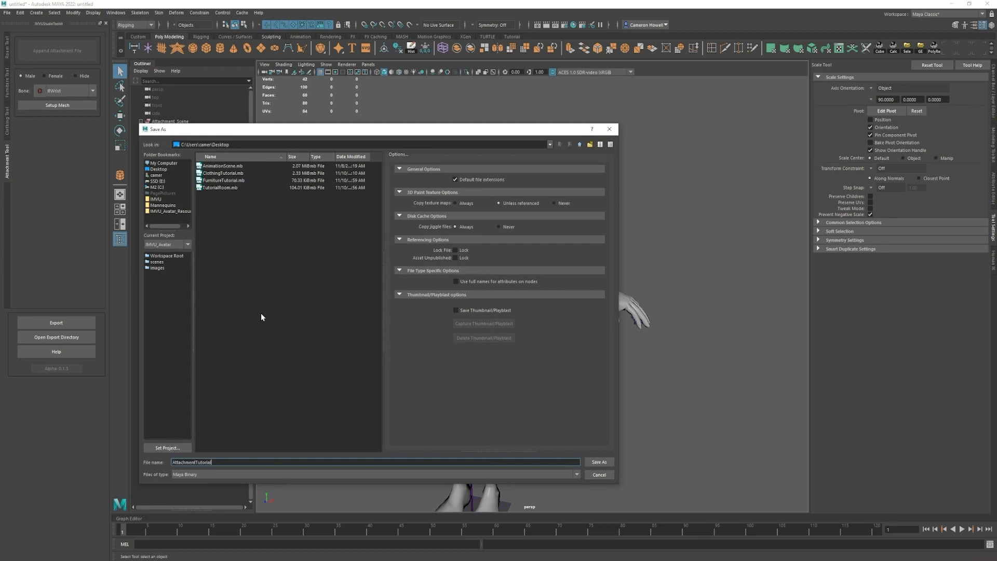
pyautogui.click(598, 461)
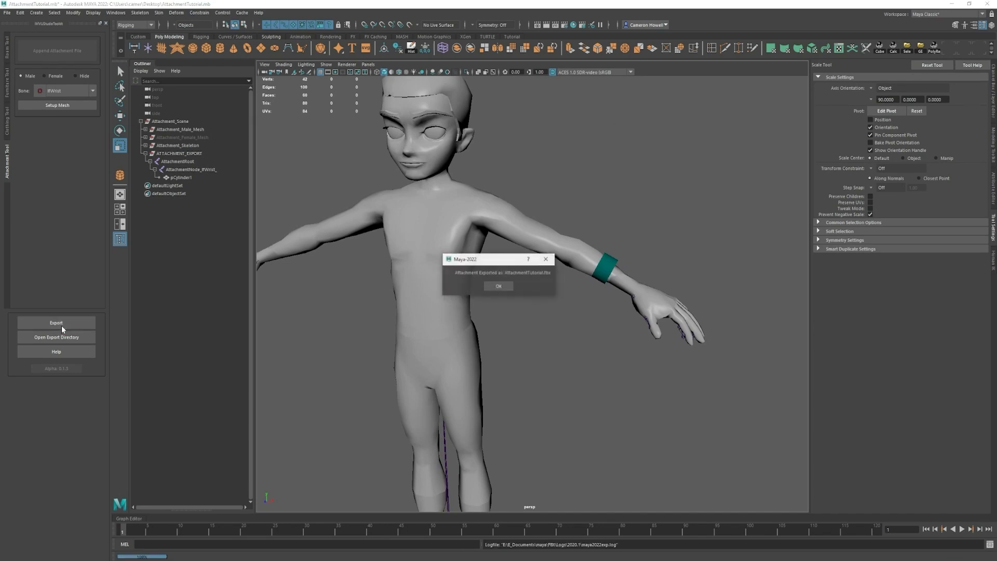
pyautogui.click(498, 285)
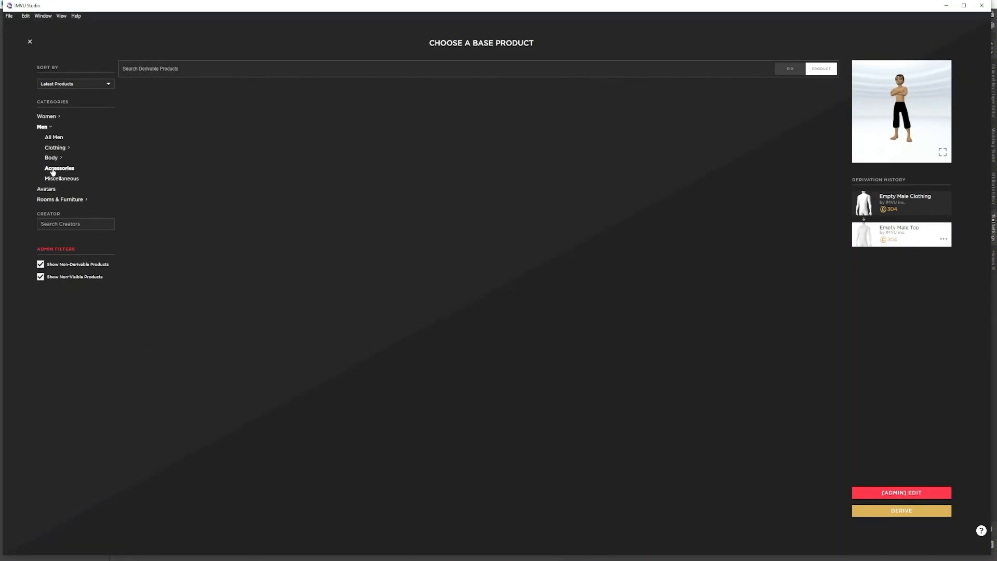
# Step: Derive a product from Empty Male Accessory and import the AttachmentTutorial FBX, skipping setup
pyautogui.click(59, 168)
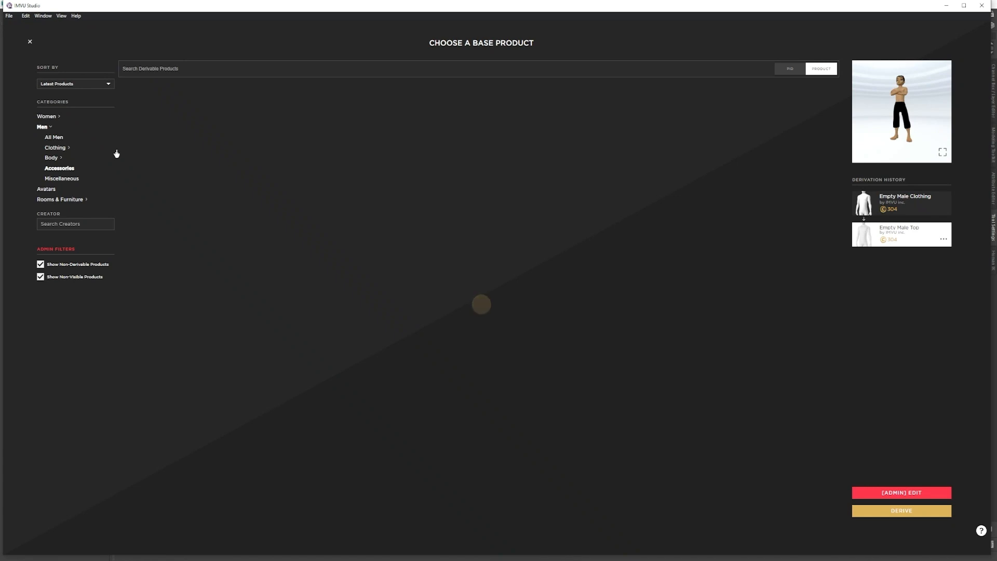
pyautogui.moveTo(152, 130)
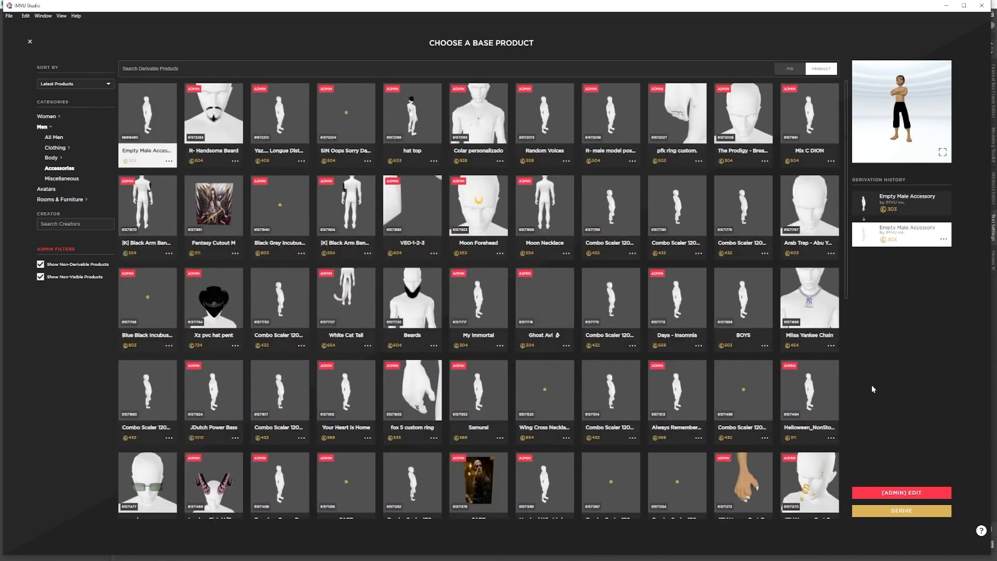
pyautogui.click(900, 510)
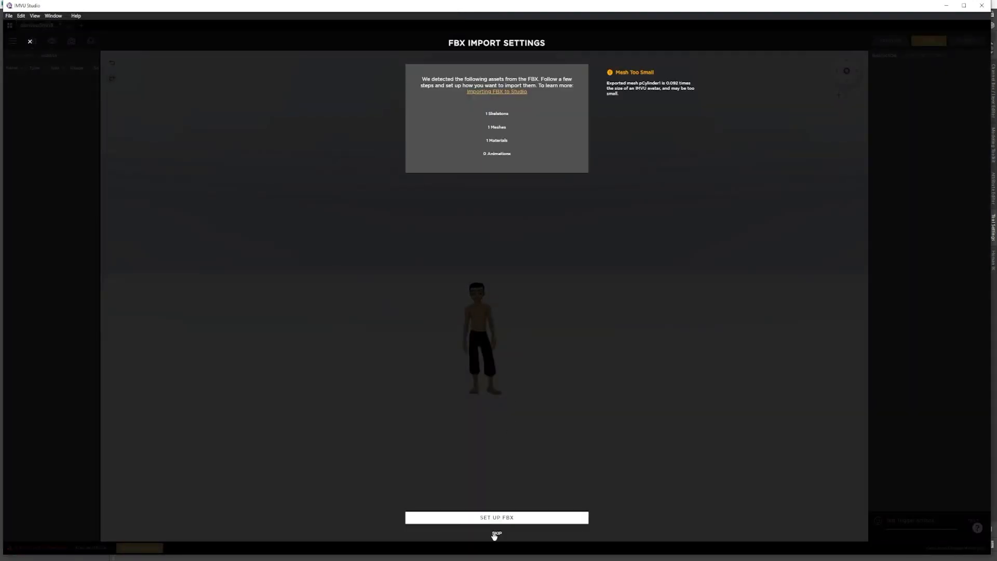
pyautogui.click(496, 532)
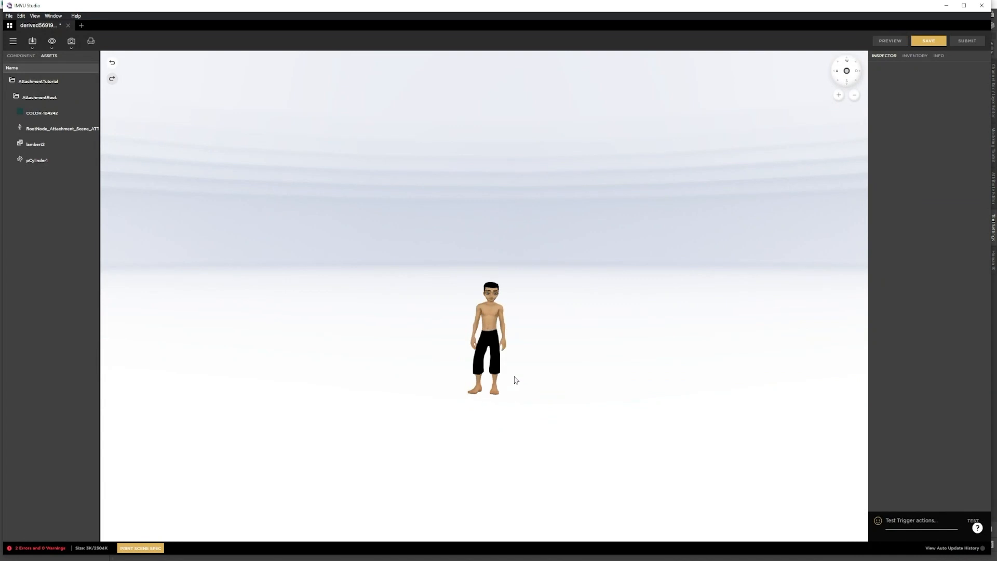